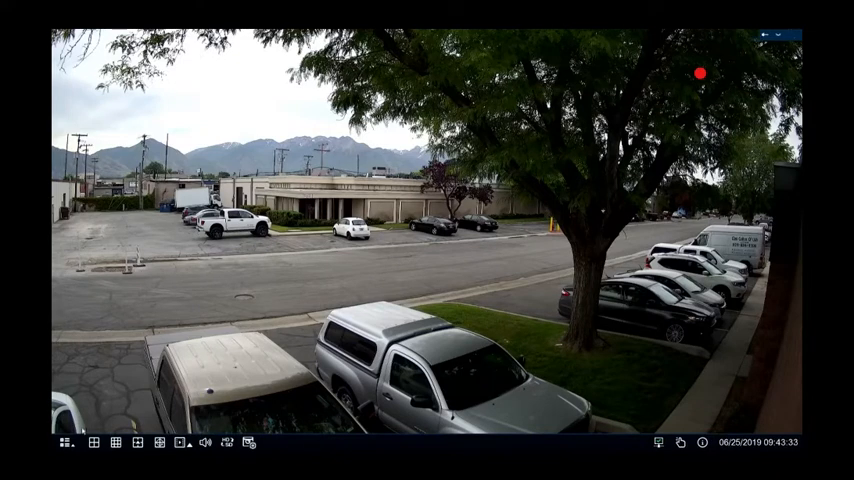
- Open Setup from the live-view menu and unlock it with the admin password
click(64, 442)
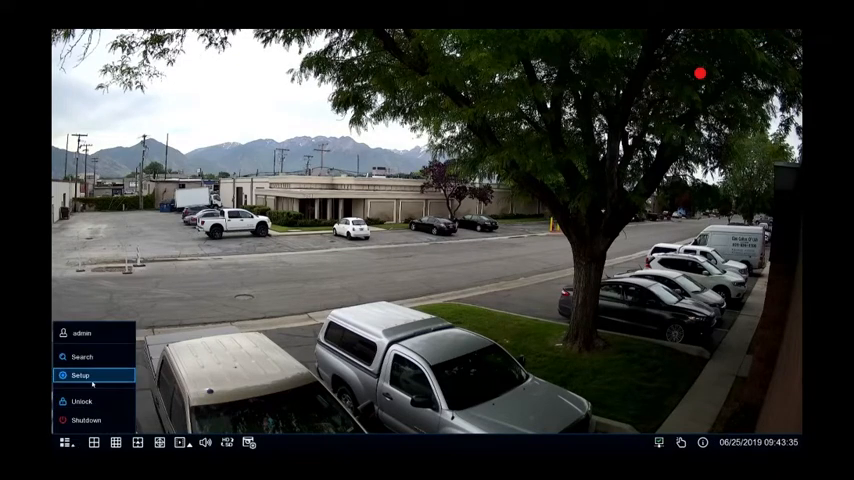
click(82, 401)
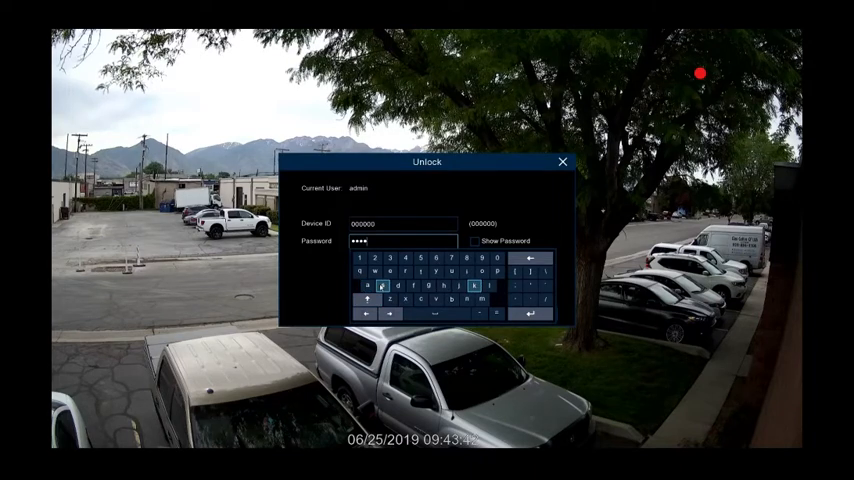
click(420, 272)
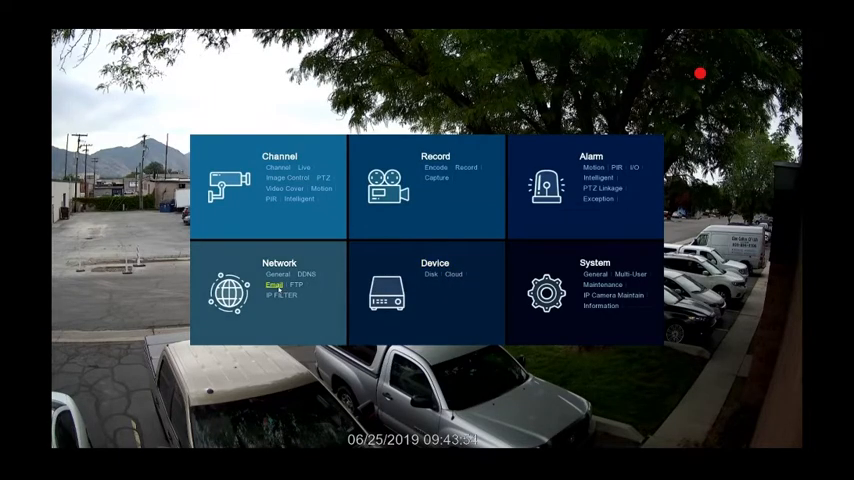
- In Network > Email, enable email alerts with SSL encryption and SMTP port 00465
click(272, 285)
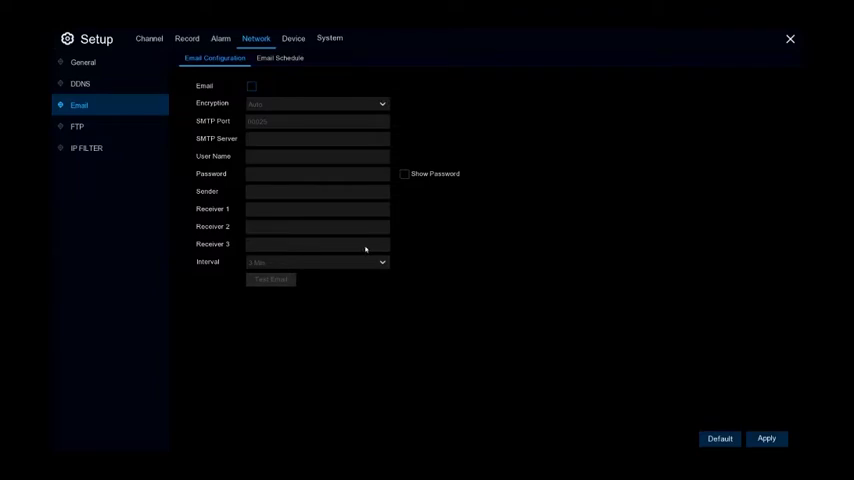
mouse_move(266, 182)
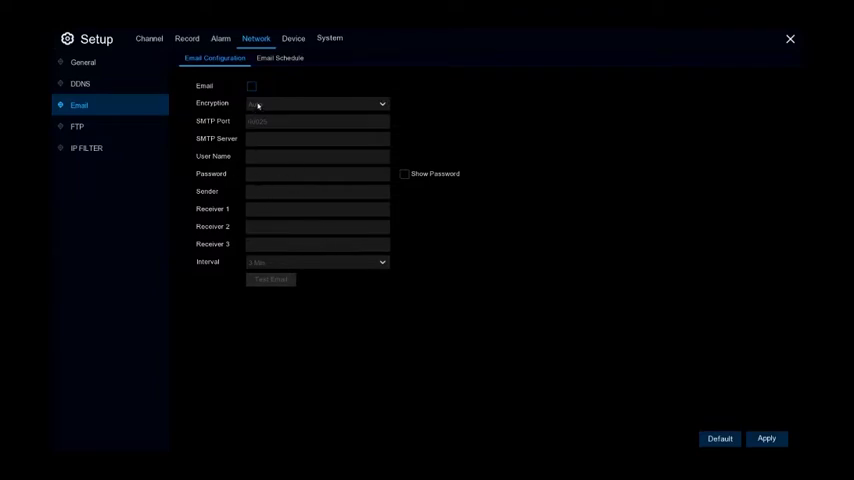
click(251, 86)
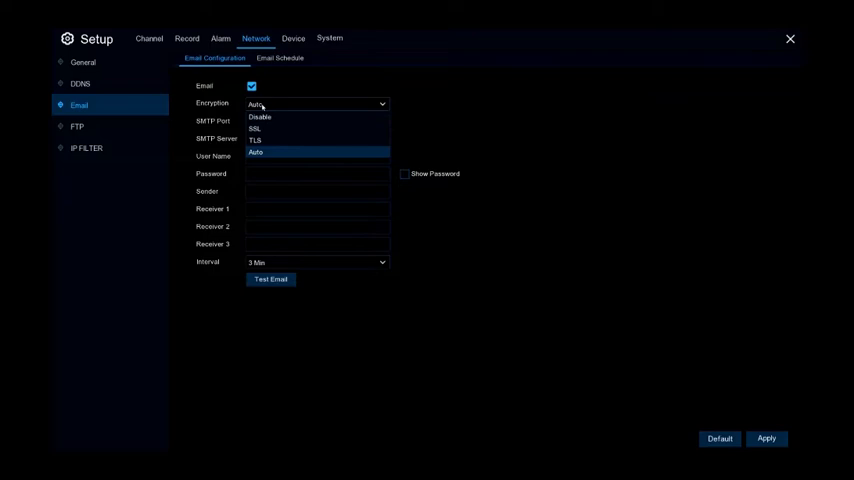
click(254, 128)
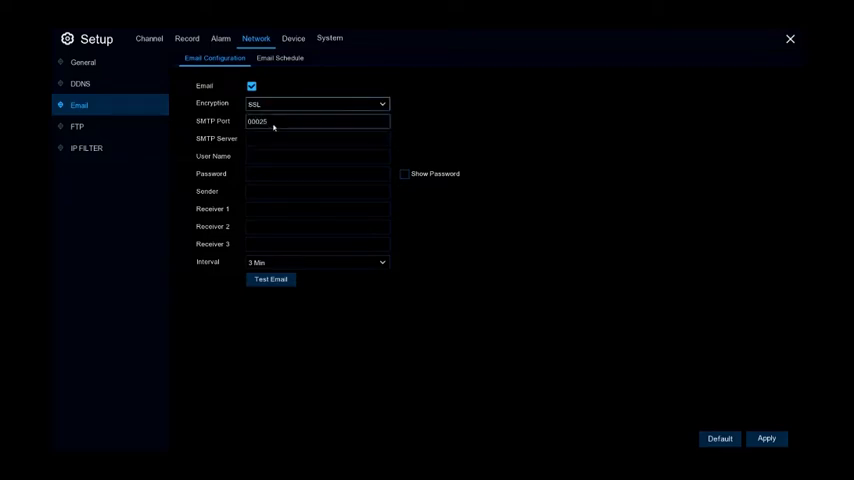
click(316, 121)
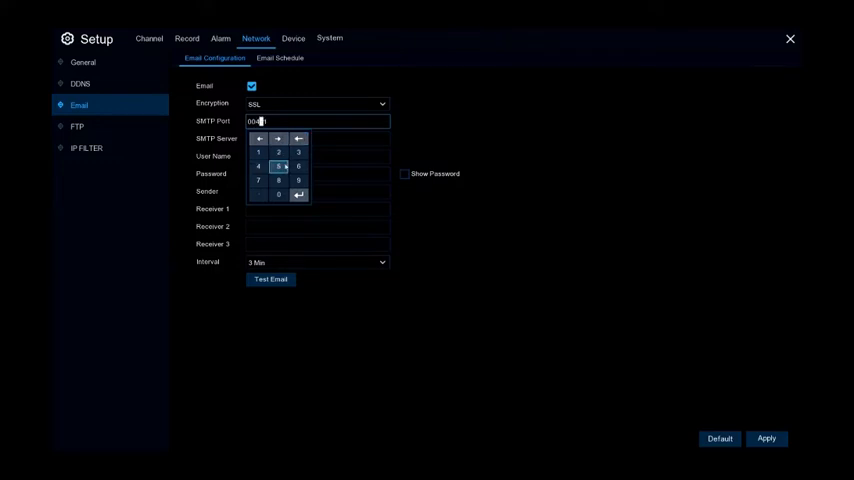
click(278, 166)
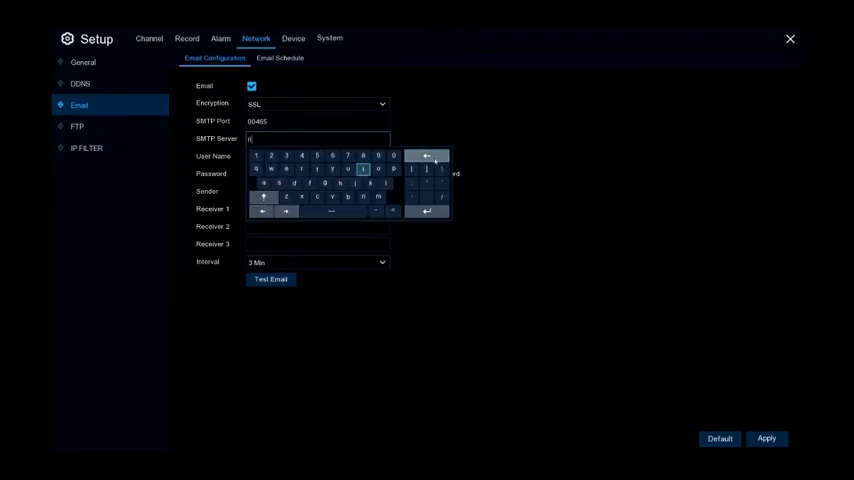
- Enter smtpout.secureserver.net as SMTP server, plus the user name, sender and Receiver 1 addresses
text(smtpout.secureserver.net)
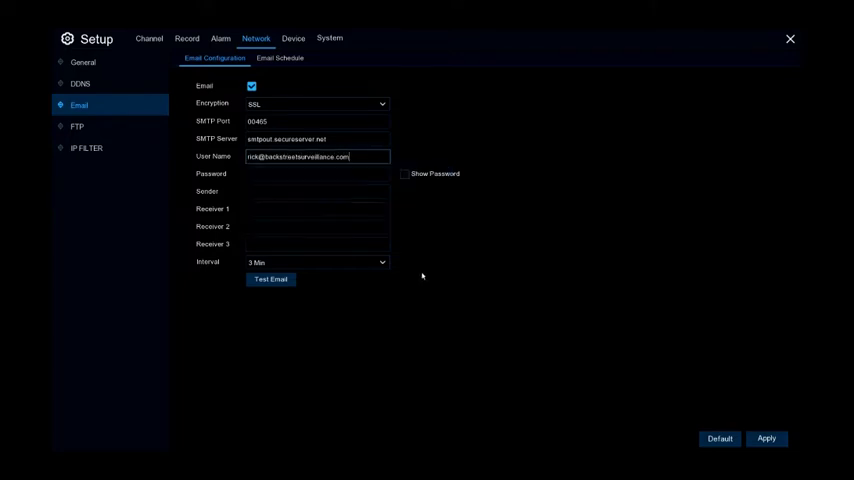
click(317, 173)
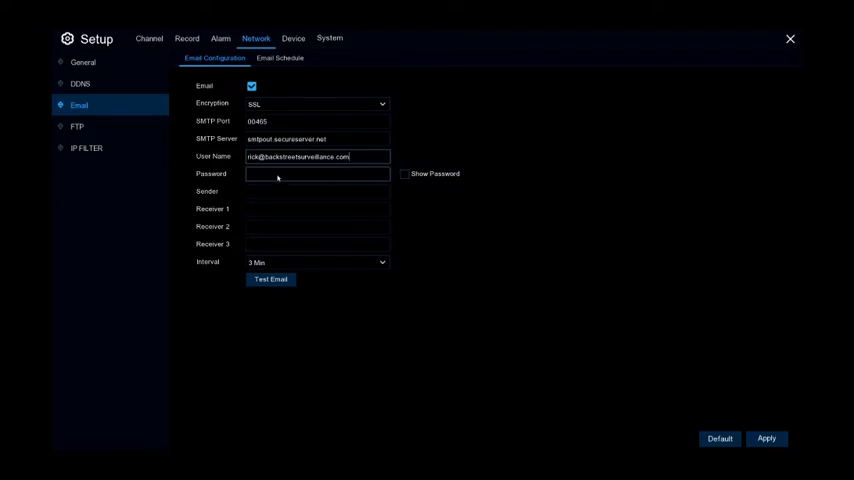
click(316, 173)
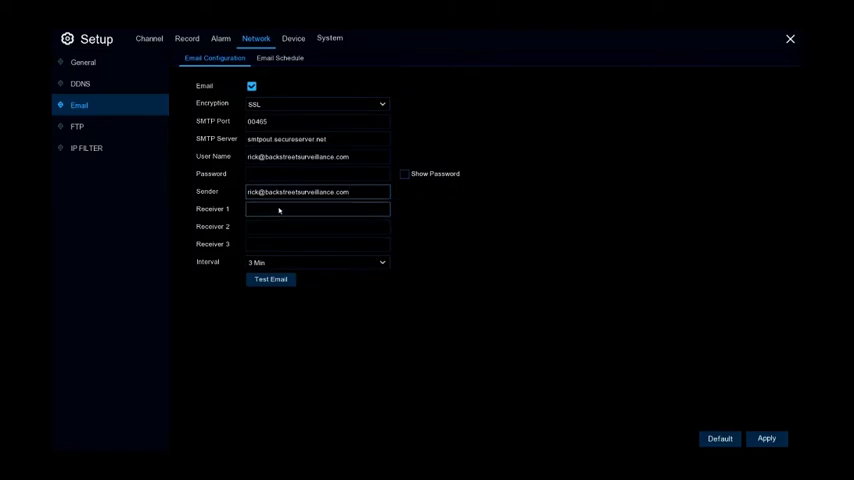
click(317, 209)
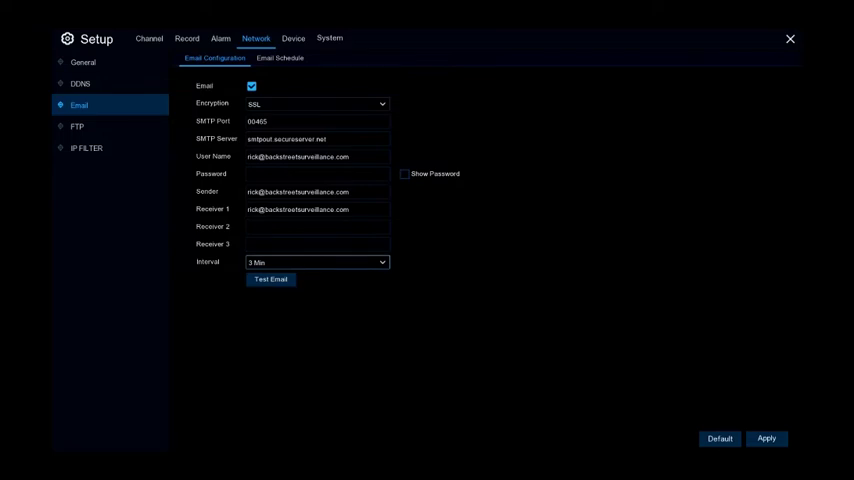
- Send a test email and dismiss the authentication failed message
click(270, 279)
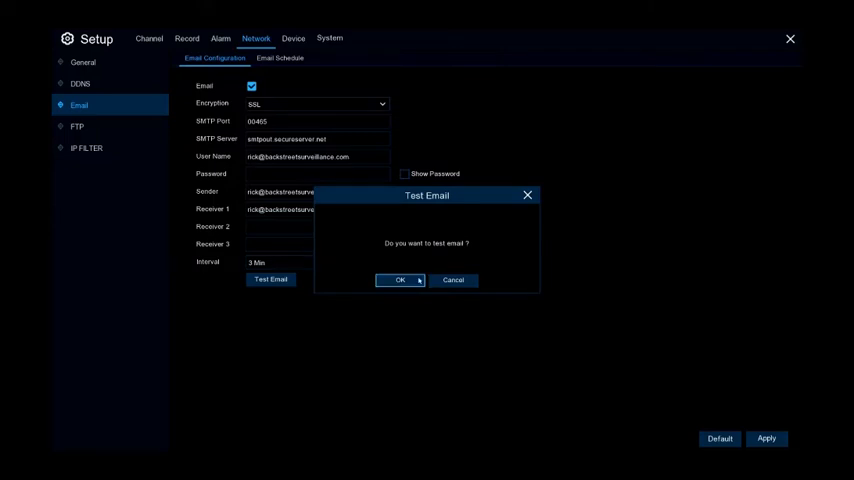
click(400, 279)
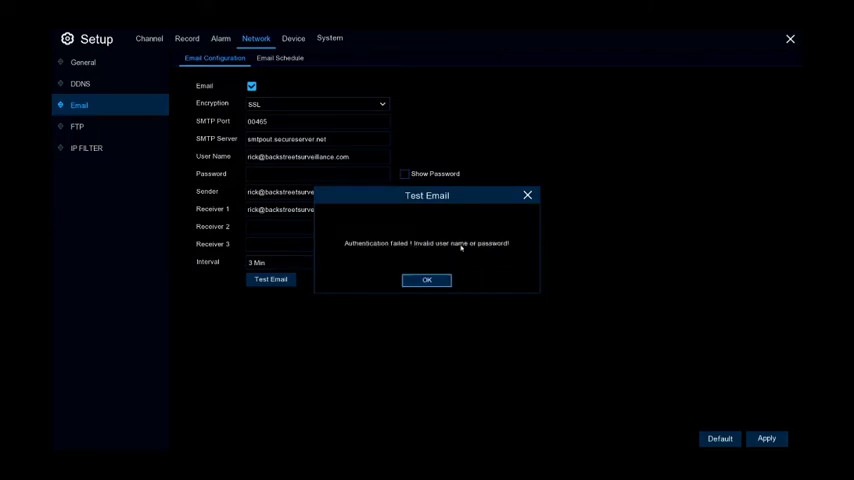
click(426, 280)
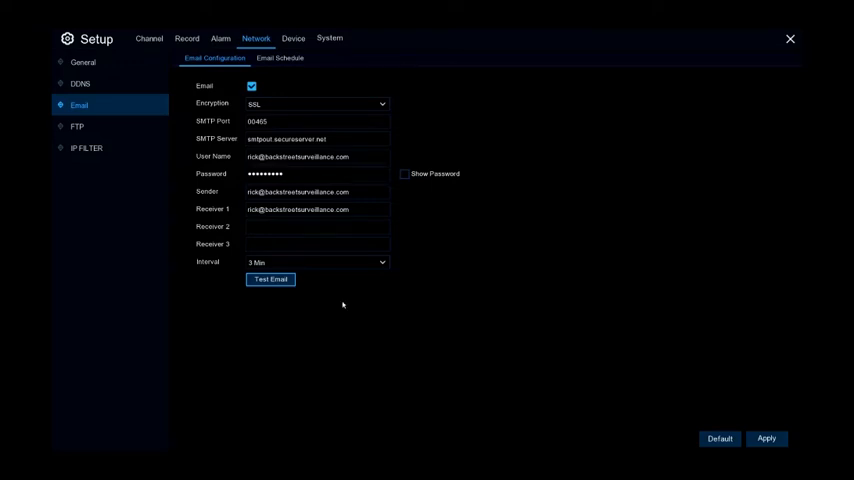
- Retry the test email until it succeeds, then open the Email Schedule tab
click(318, 173)
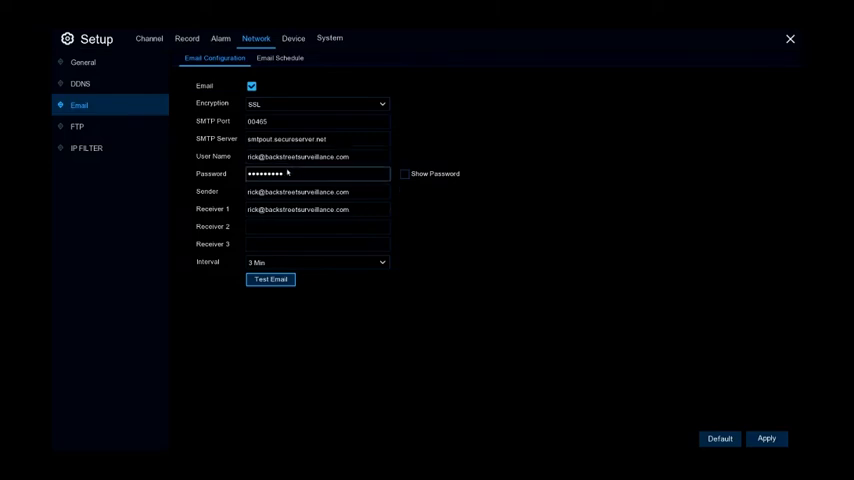
click(270, 279)
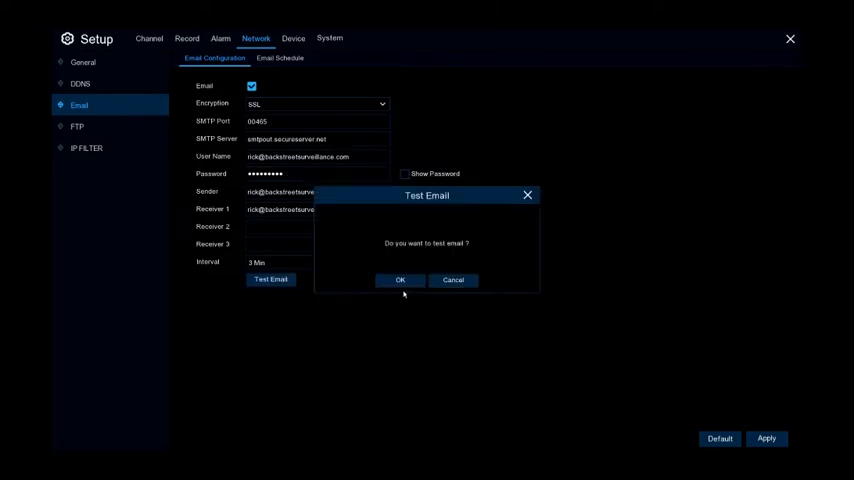
click(400, 280)
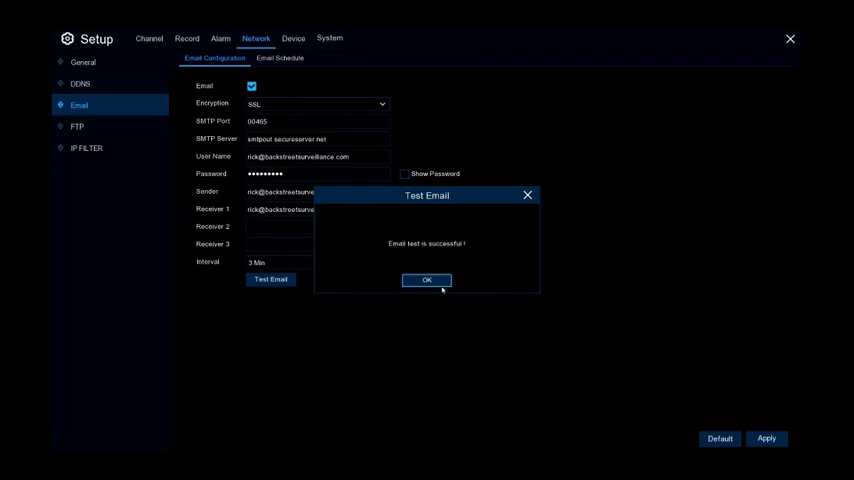
click(427, 279)
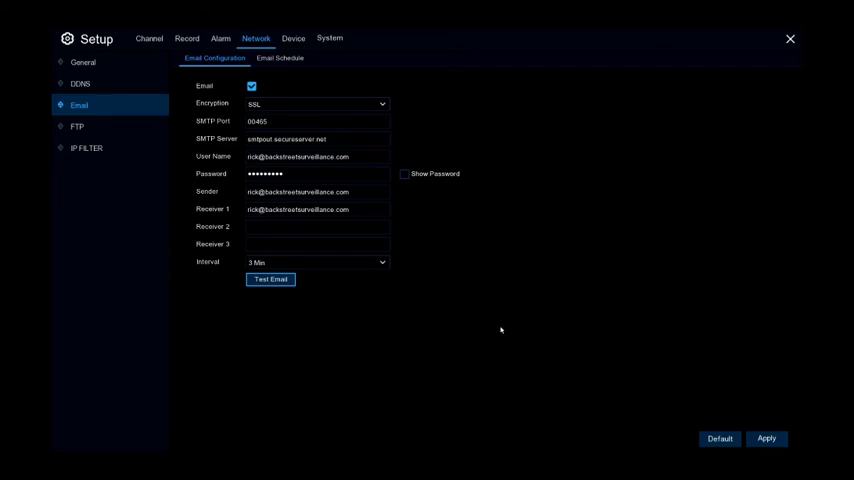
click(280, 58)
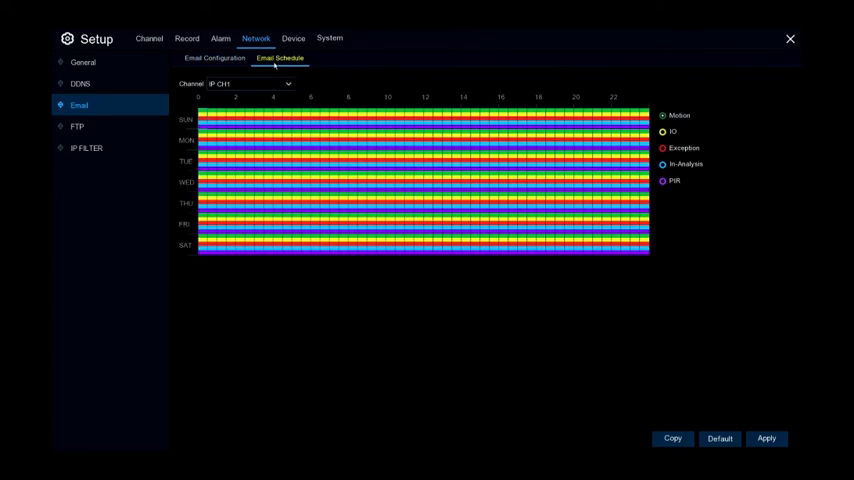